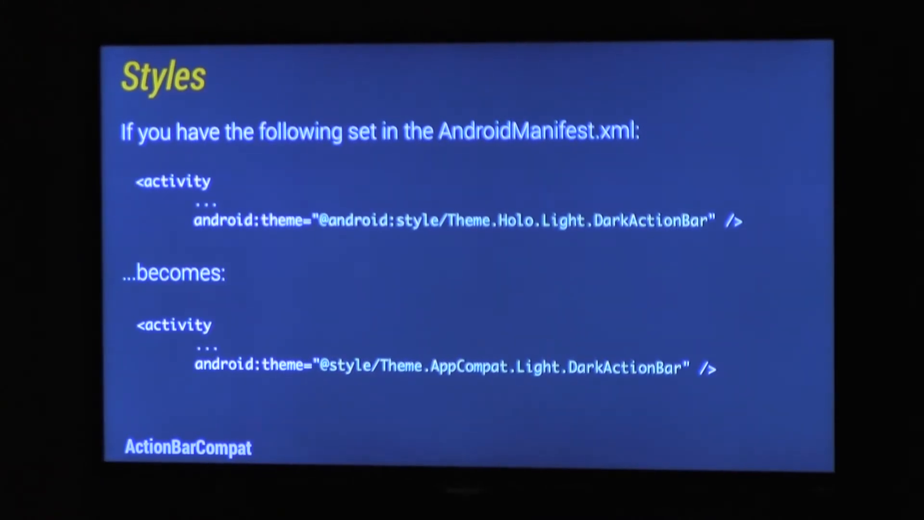
pyautogui.press('Right')
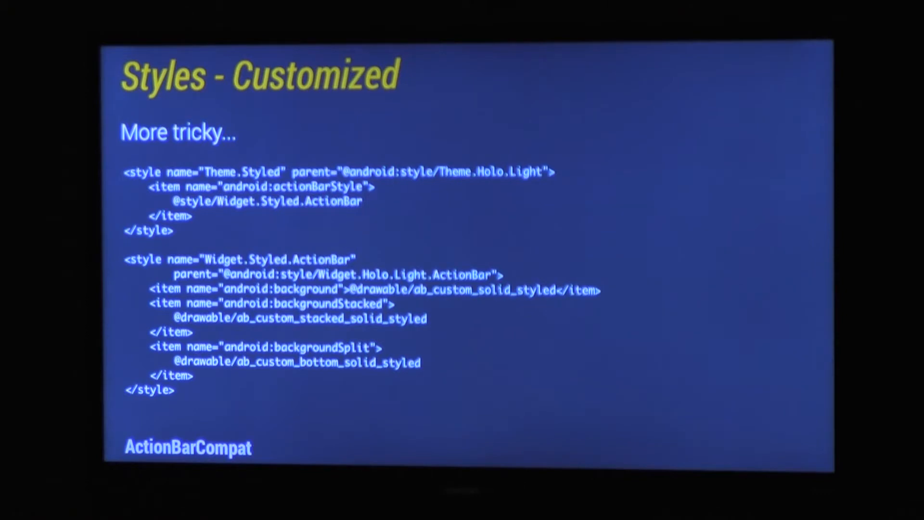
pyautogui.press('Right')
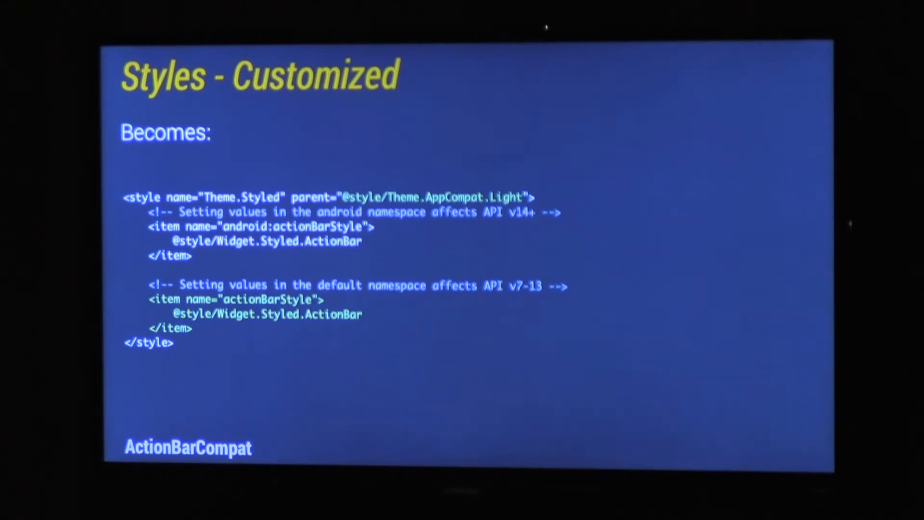
pyautogui.press('Right')
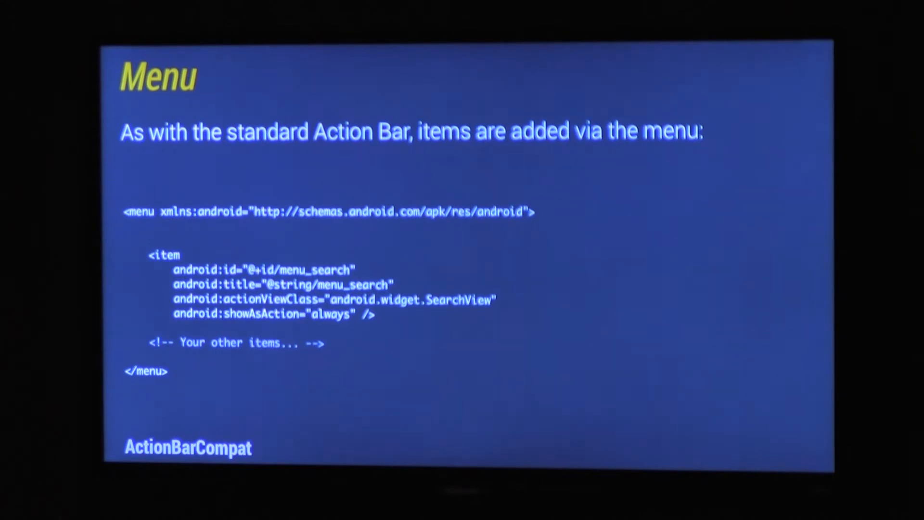
pyautogui.press('Right')
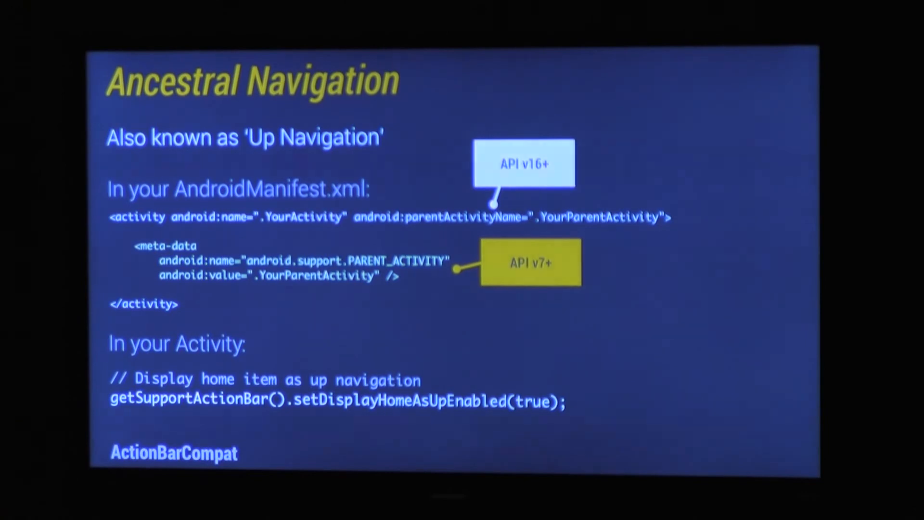
pyautogui.press('Right')
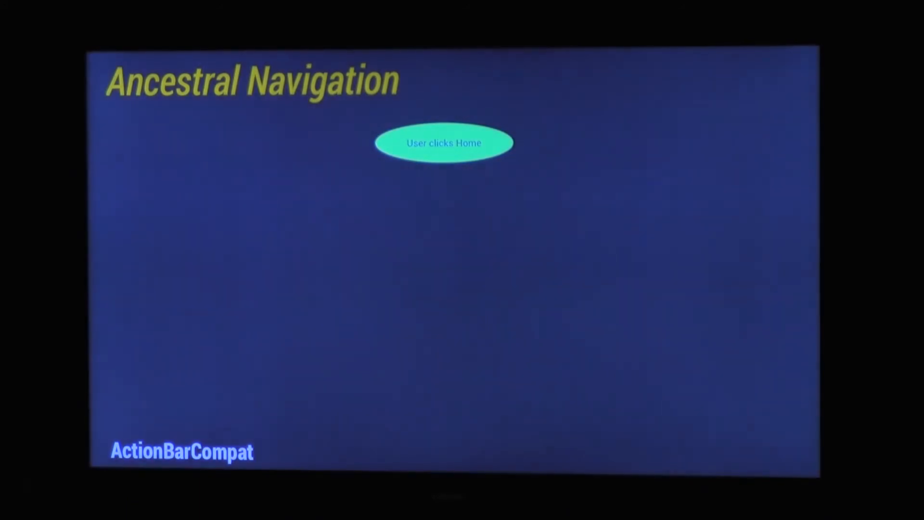